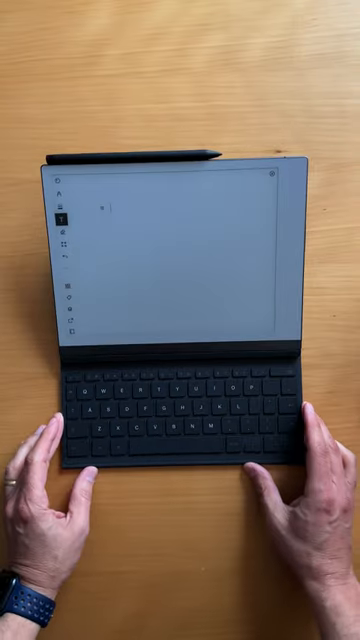
{"action": "type", "text": "I'm typing on a"}
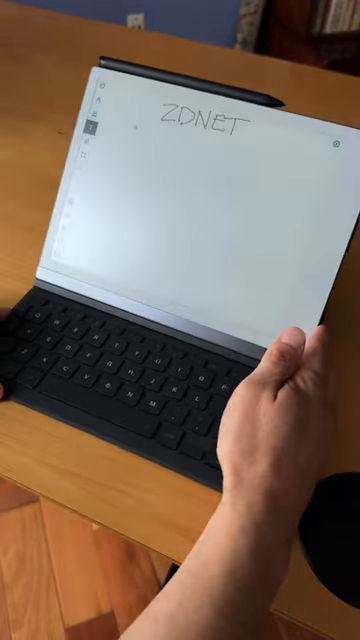
{"action": "type", "text": "This is Type Folio"}
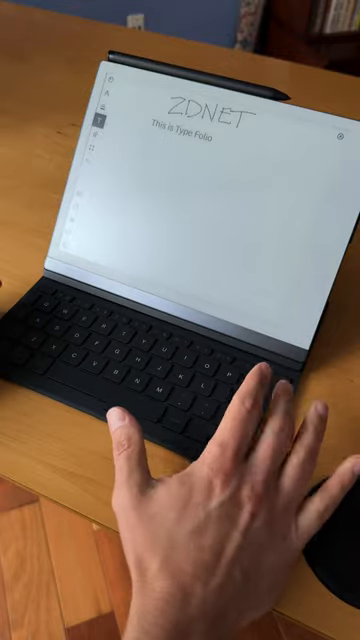